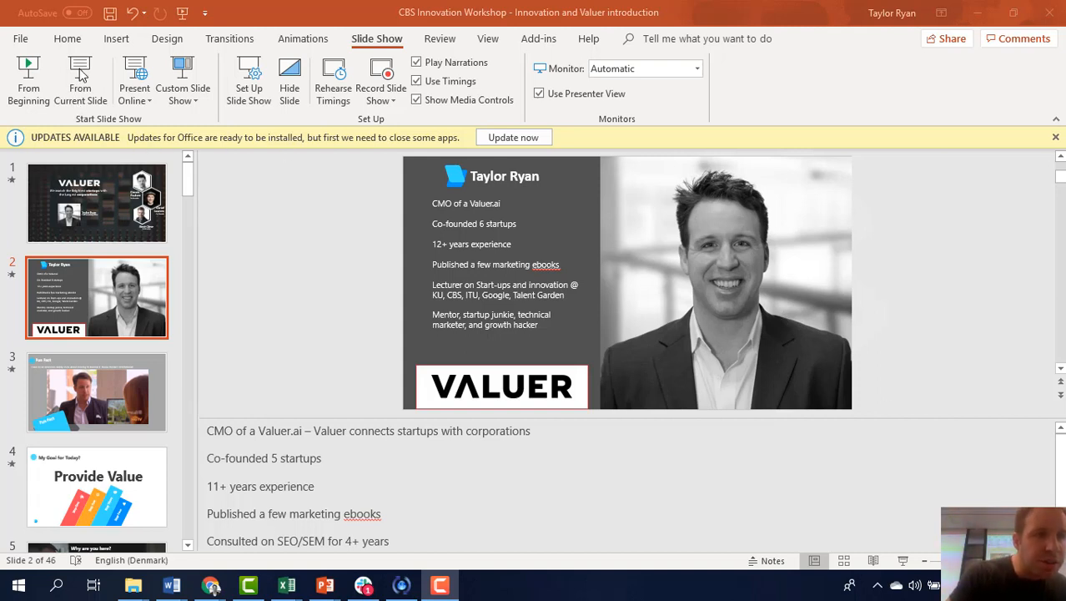
mouse_move(80, 79)
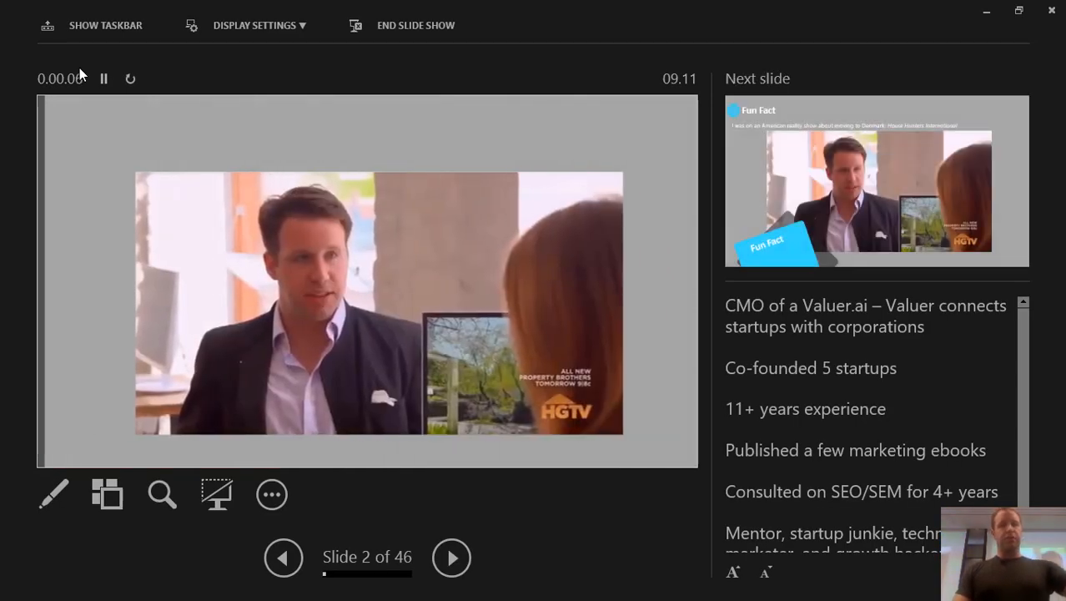
Advance through the Fun Fact slide to slide 6, 'The Problem with Innovation'
left_click(451, 557)
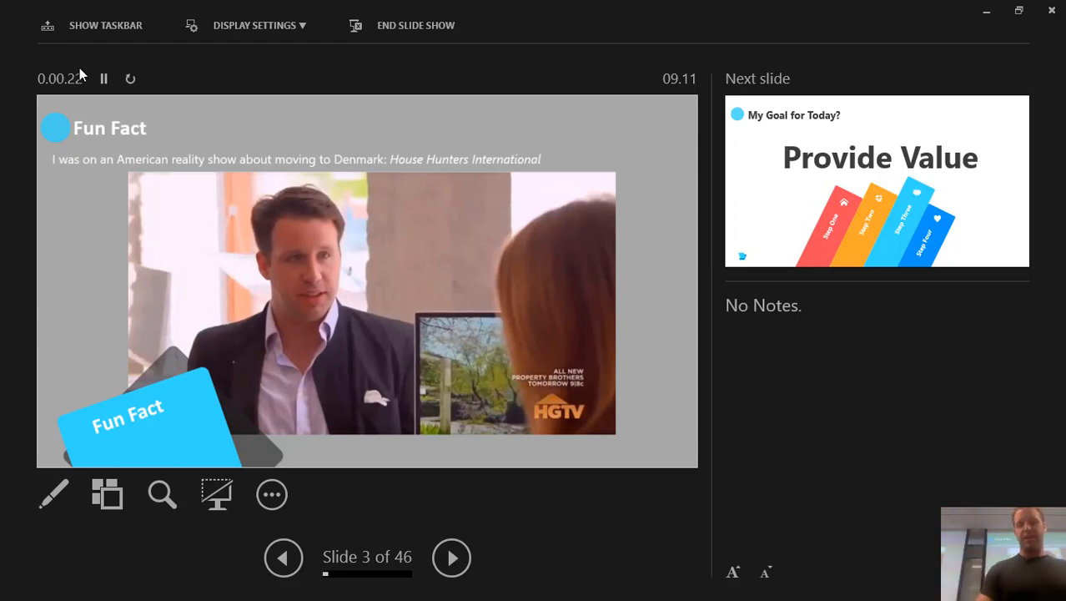
left_click(452, 557)
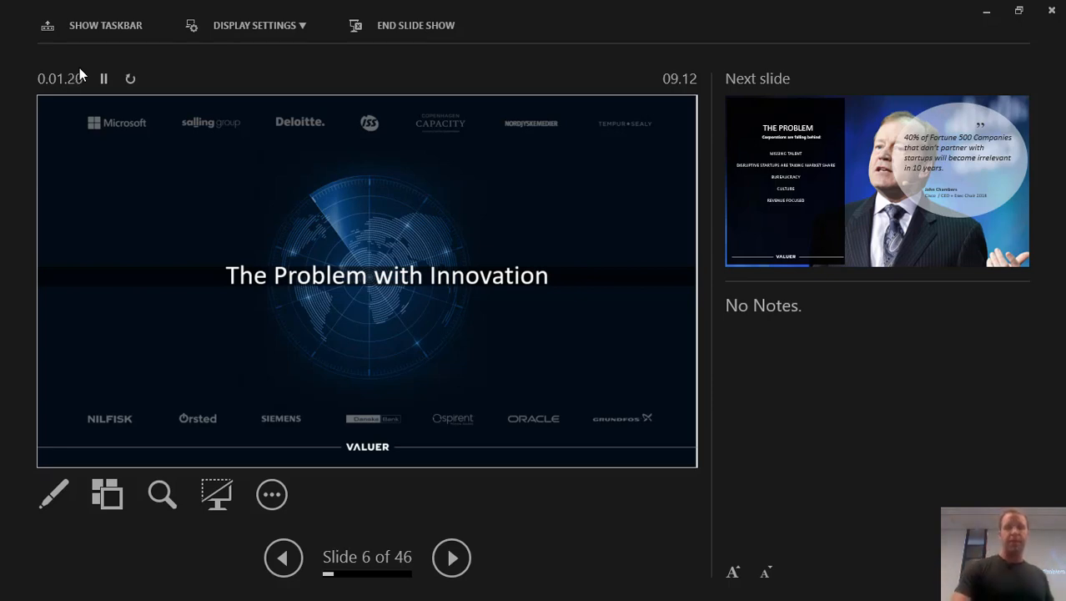
Advance to slide 7, 'Talent: Corporations are falling behind', with the median pay chart
left_click(452, 557)
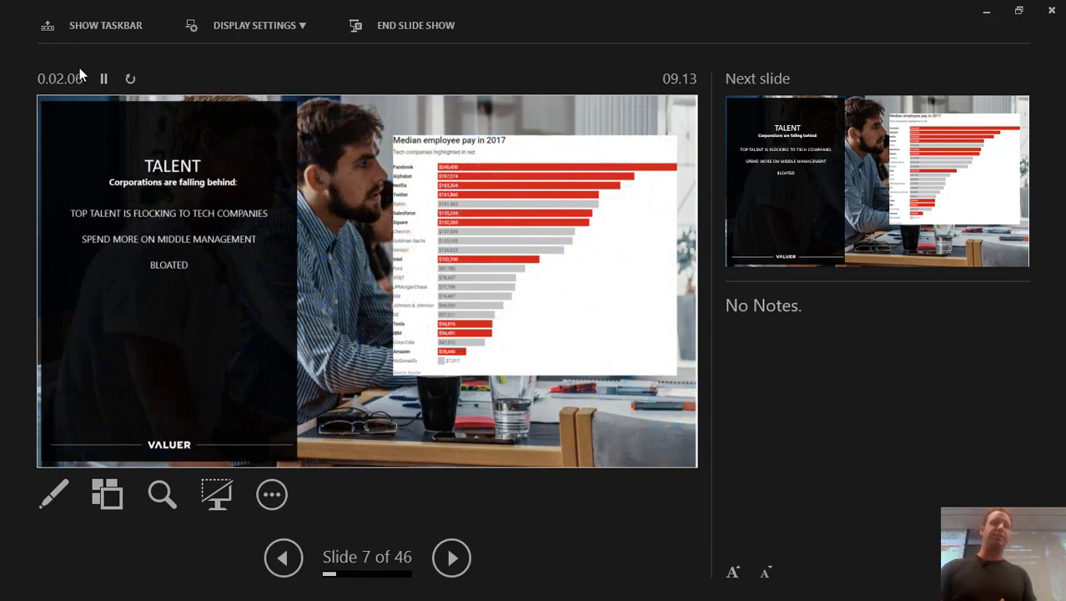
left_click(451, 557)
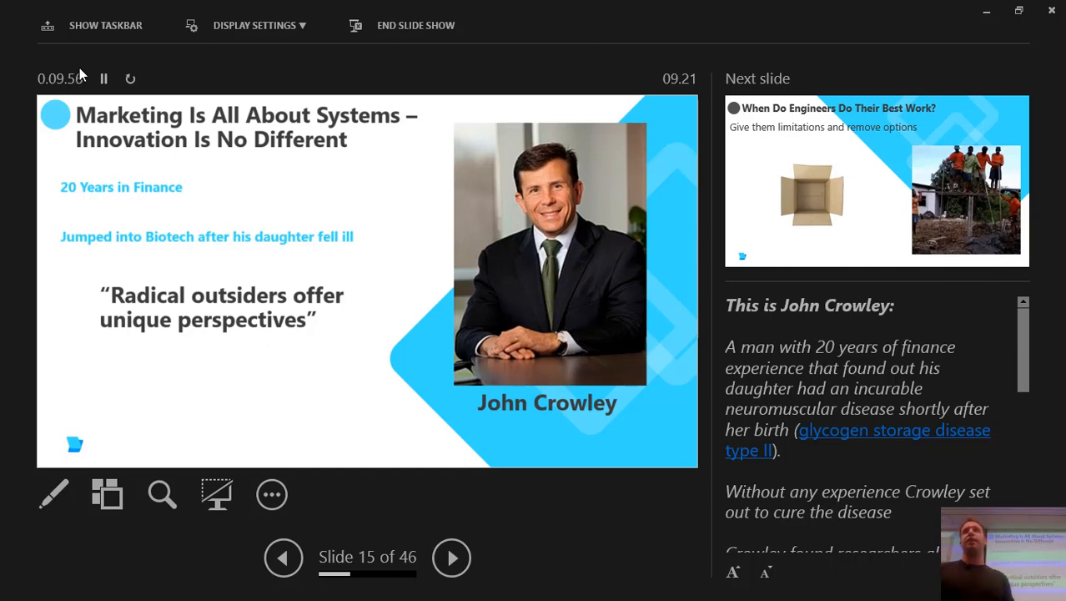
mouse_move(905, 375)
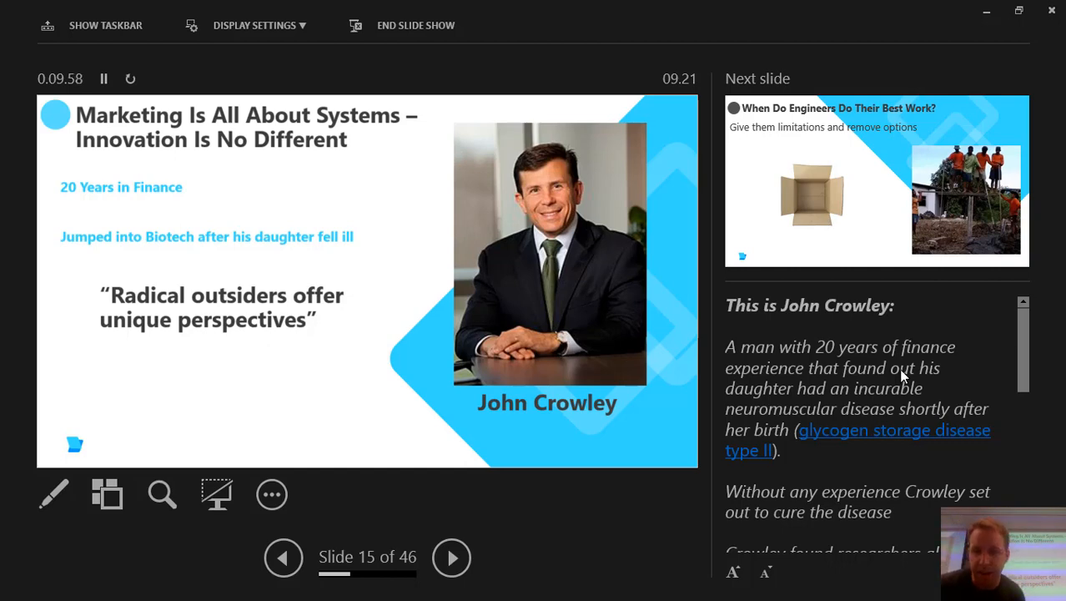
scroll("down", 3)
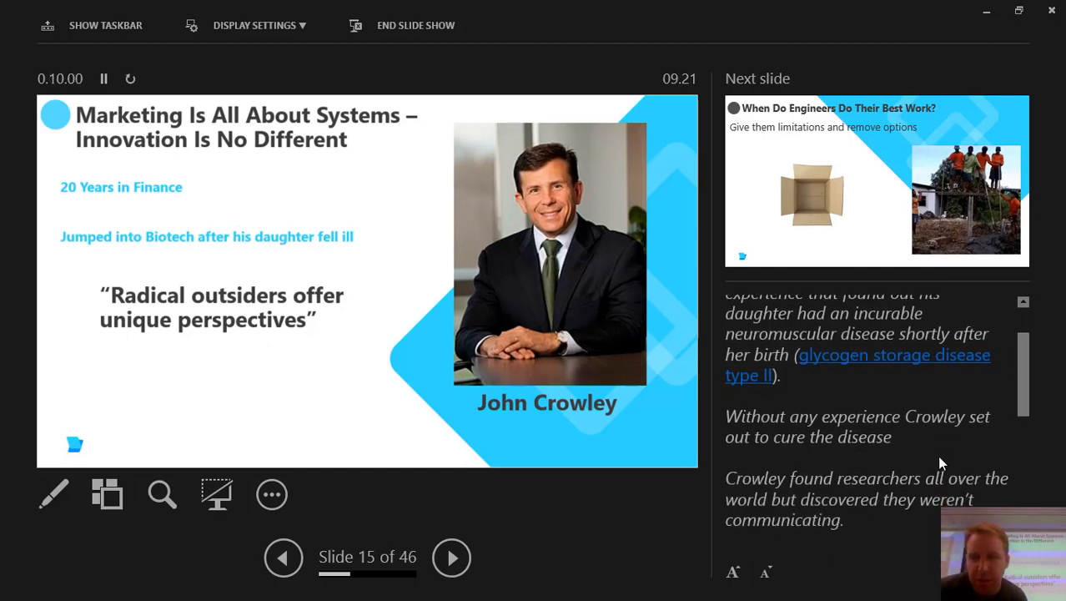
scroll("down", 3)
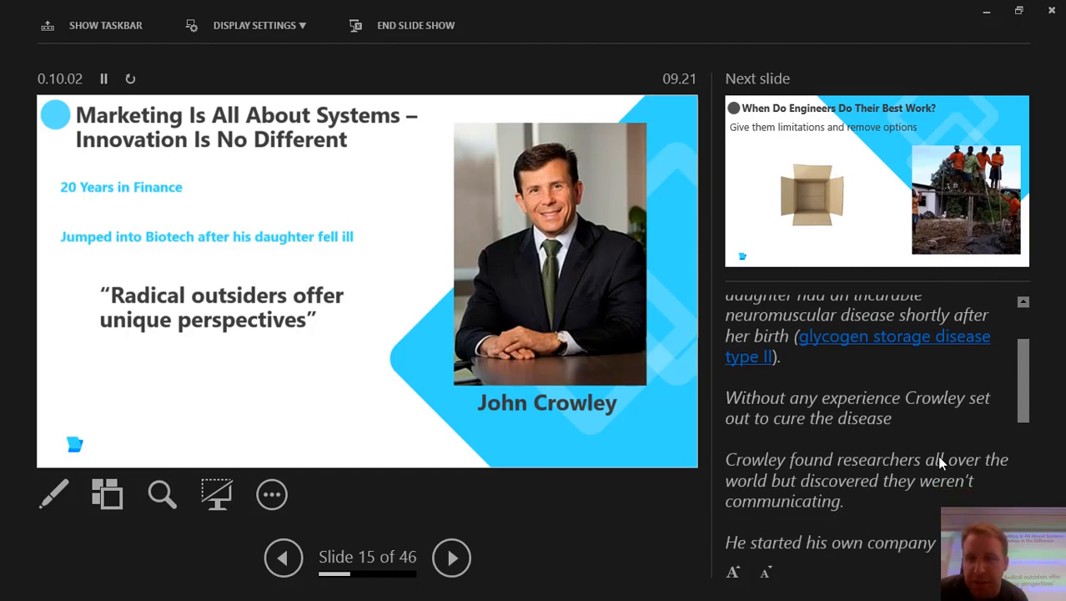
scroll("down", 3)
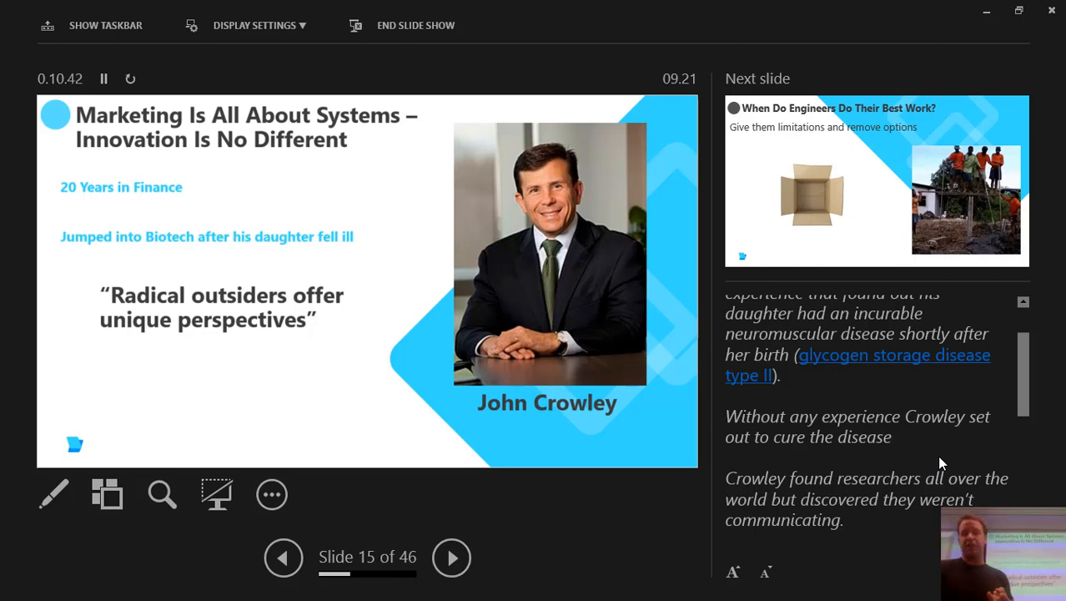
scroll("down", 3)
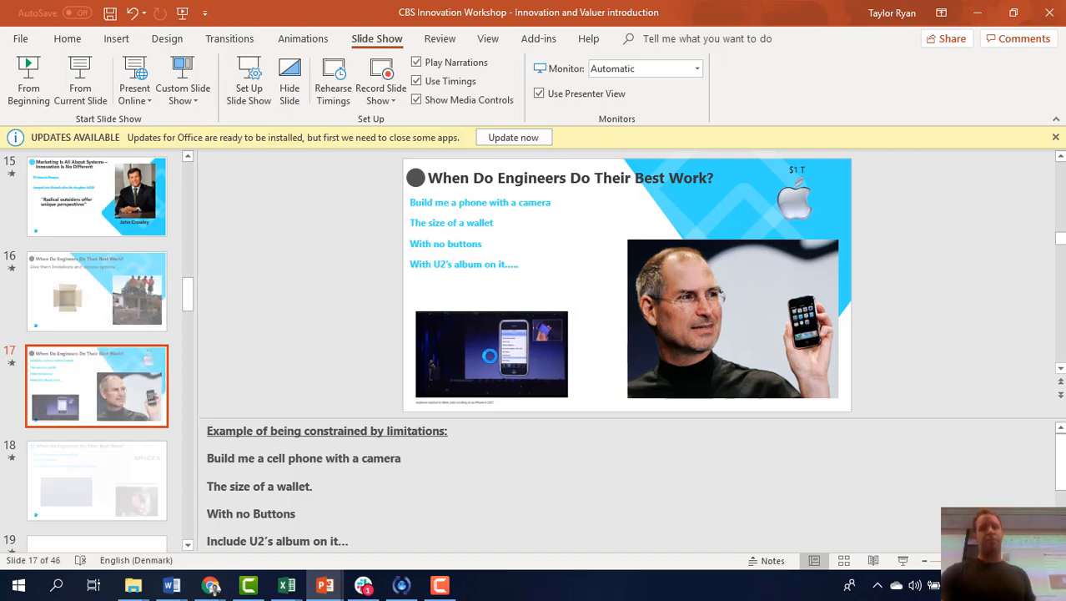
Select slide 18, the SpaceX 'When Do Engineers Do Their Best Work?' slide, for presenting
left_click(210, 583)
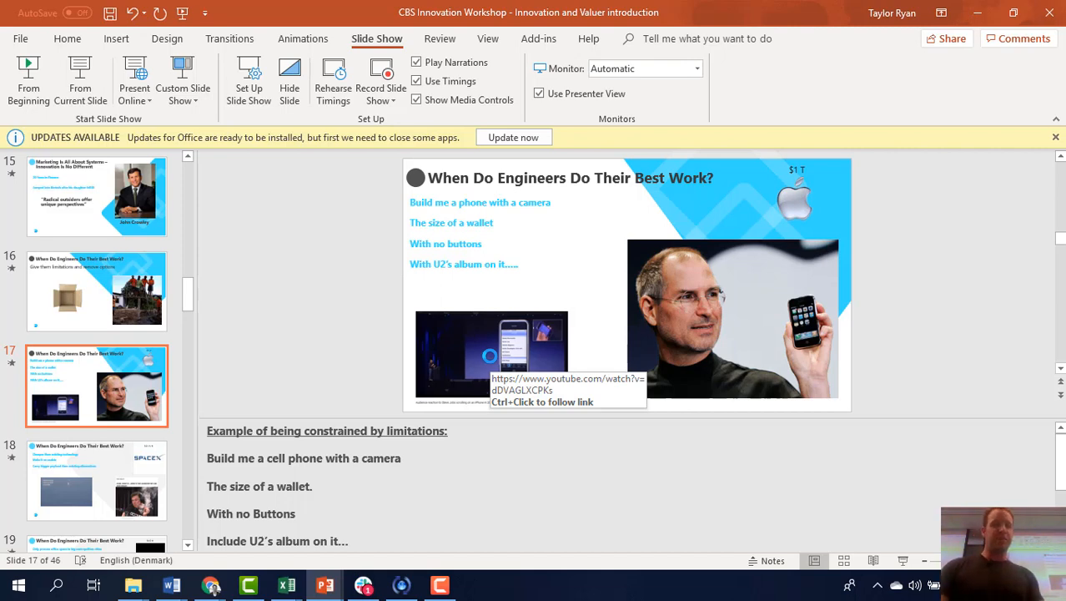
left_click(97, 479)
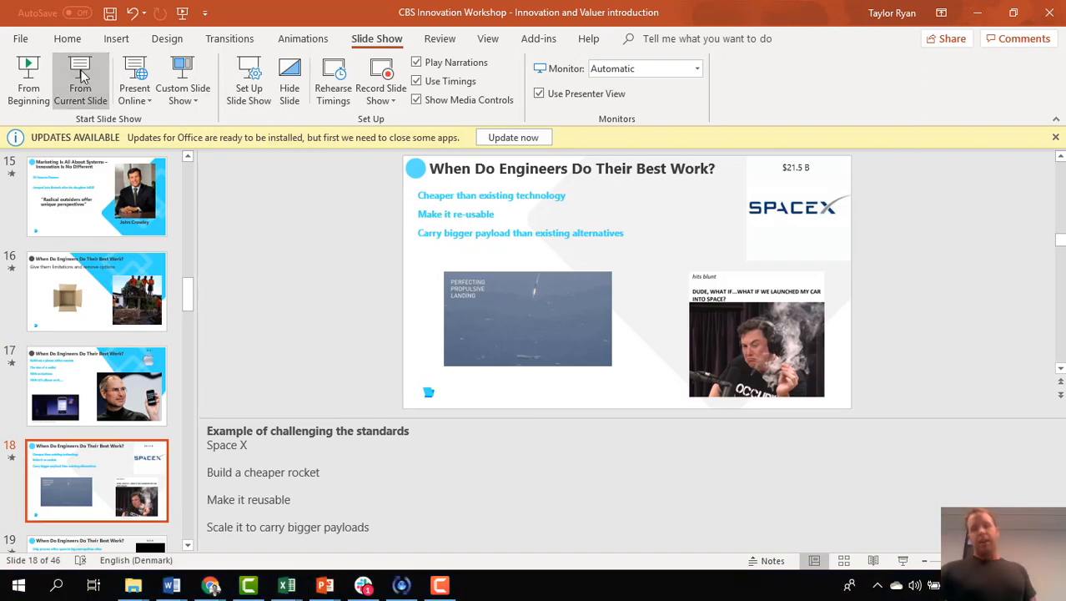
left_click(80, 79)
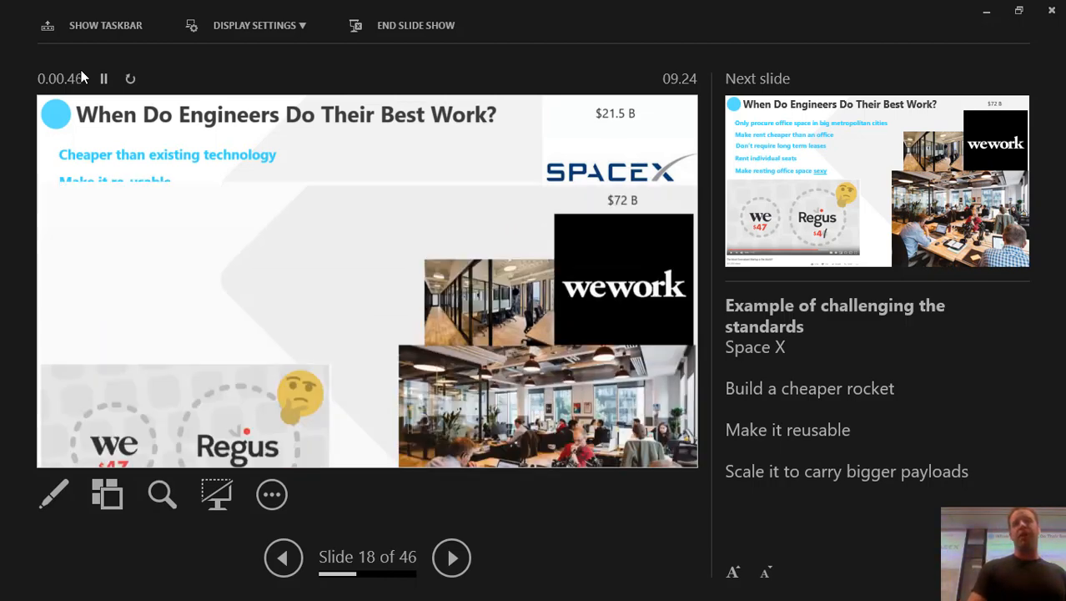
Advance from the SpaceX slide to the WeWork office-space example
left_click(451, 557)
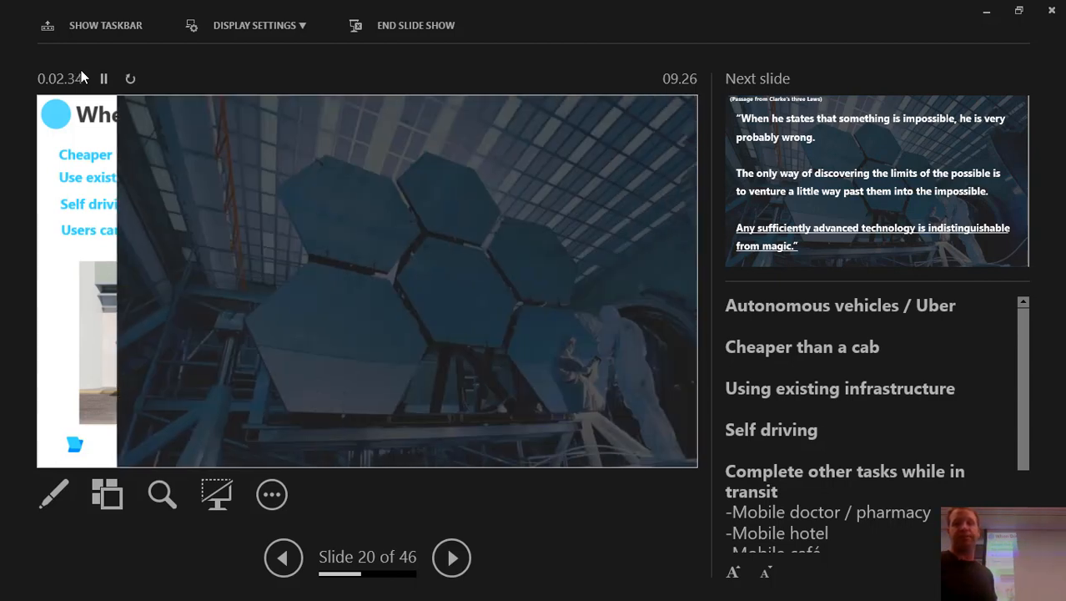
Advance past the WeWork example toward the slide quoting Clarke's laws
left_click(451, 557)
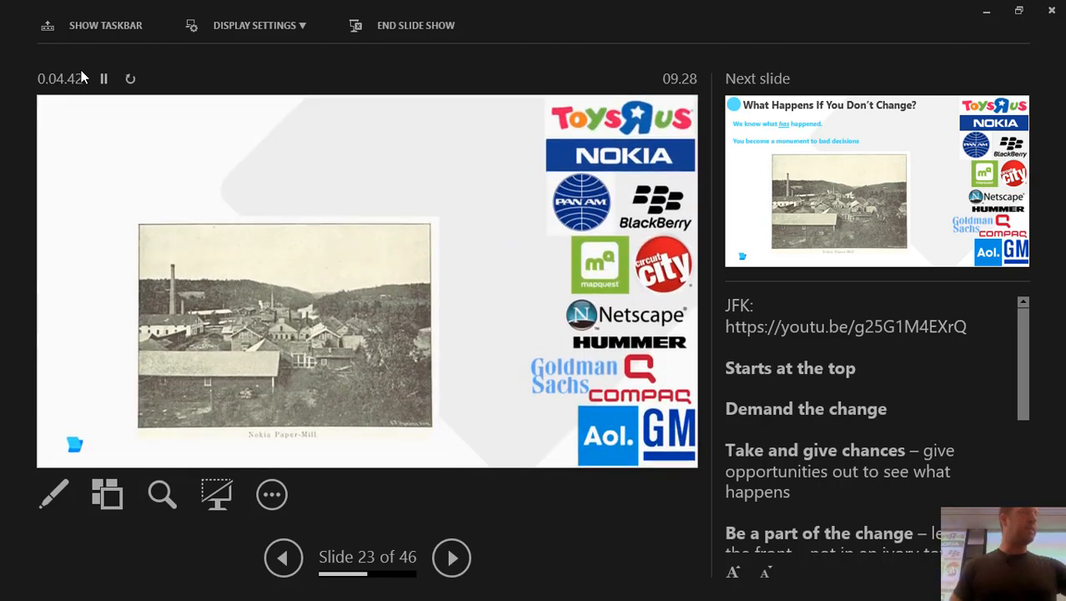
Advance to slide 24, 'What Happens If You Don't Change?', with its Nokia notes
left_click(452, 557)
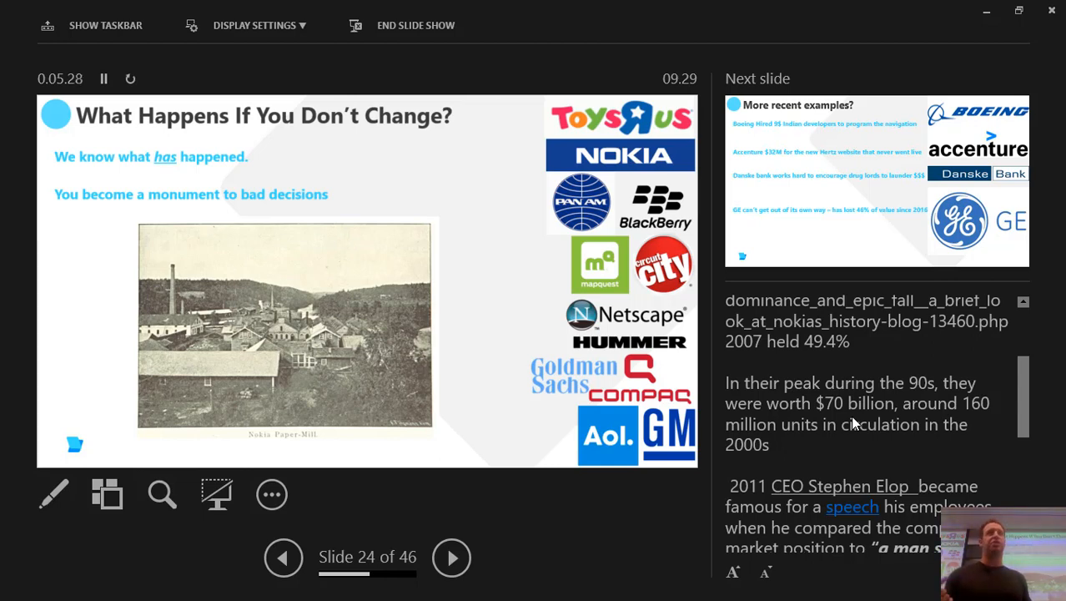
Scroll the burning-platform speaker notes, then advance to slide 25, 'More recent examples?'
scroll("down", 3)
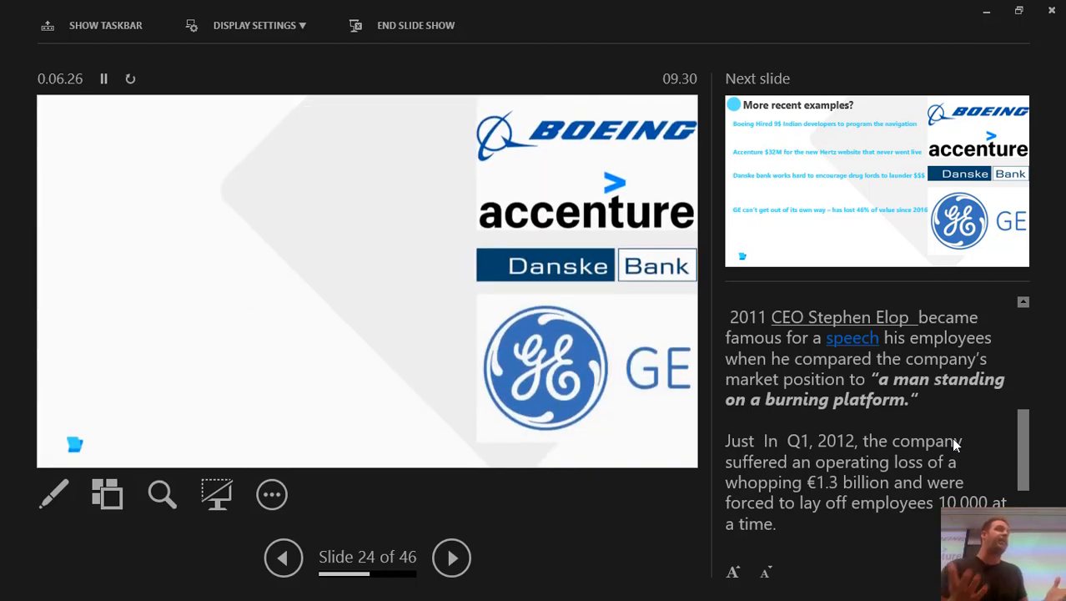
left_click(451, 557)
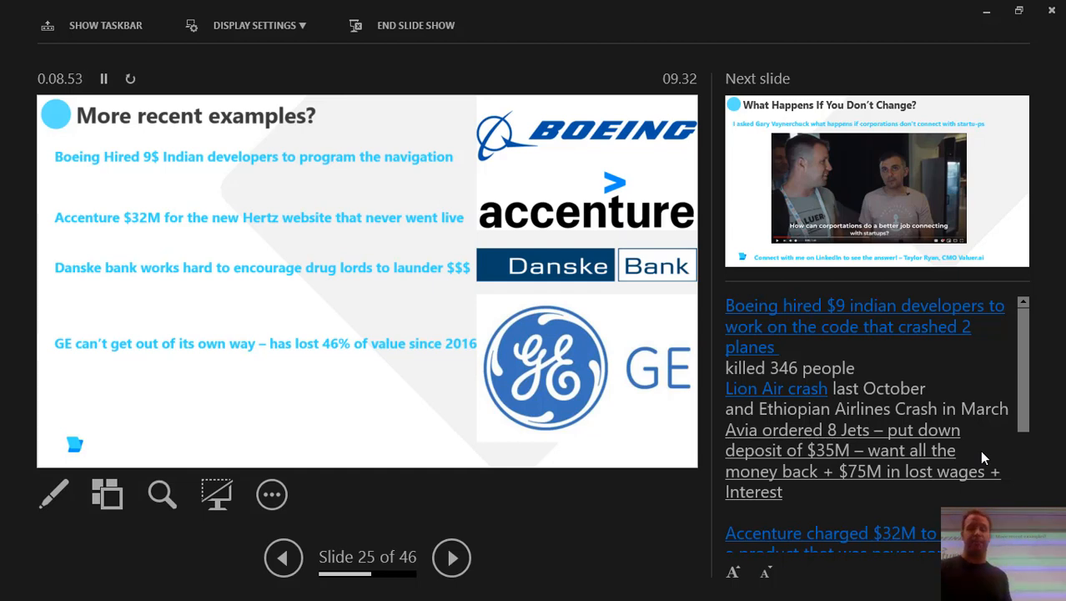
Advance to slide 26, the Gary Vaynerchuk 'What Happens If You Don't Change?' video
left_click(451, 557)
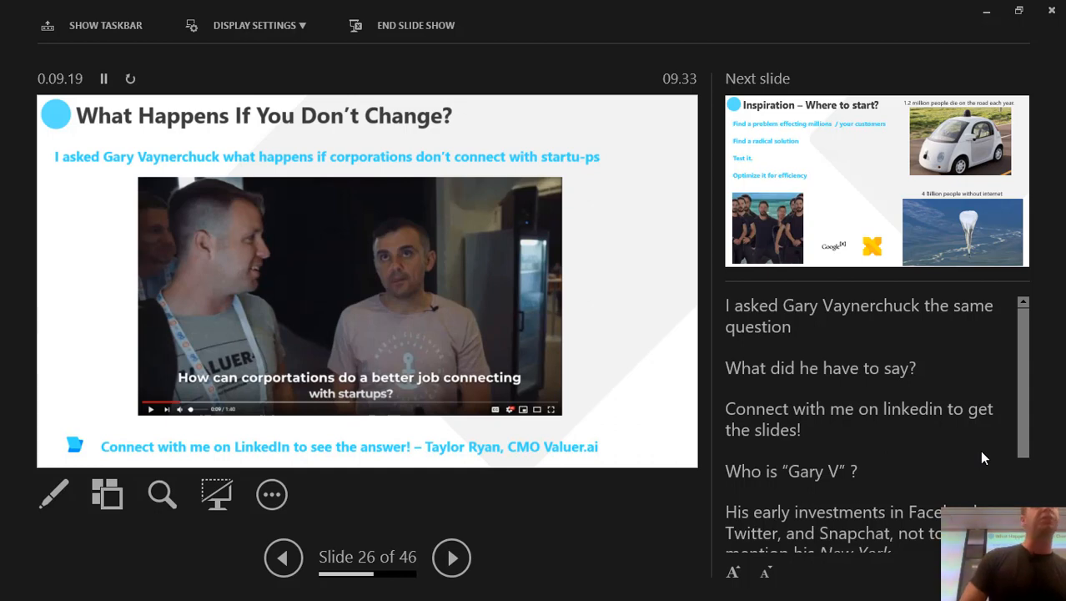
Advance to slide 27, 'Inspiration – Where to start?', with the self-driving car and balloon
left_click(451, 557)
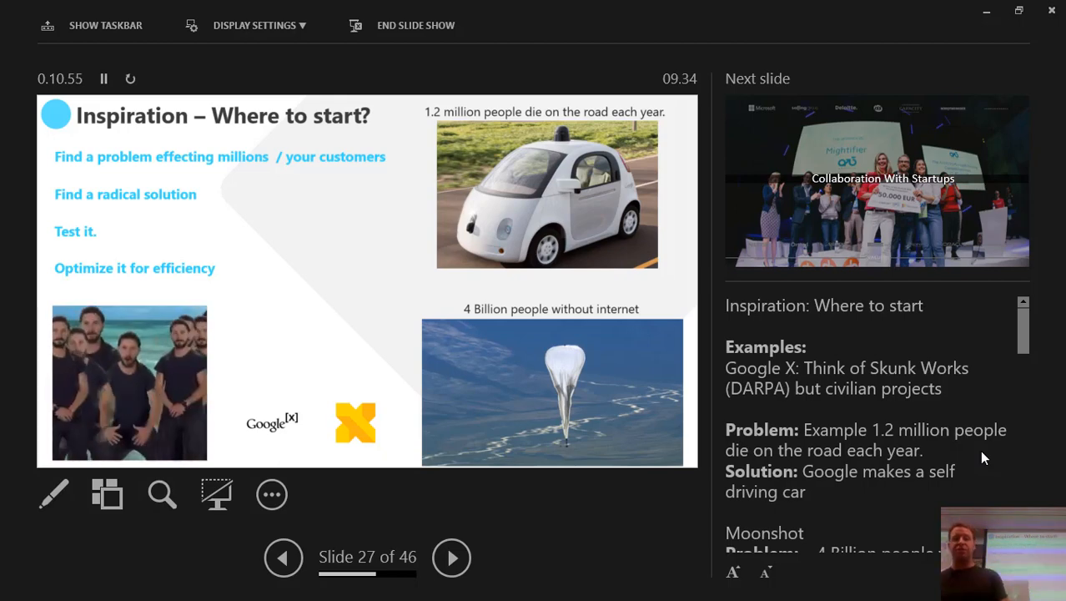
Advance through the Collaboration With Startups slide to slide 29, the 'I Am Legend' slide
left_click(452, 557)
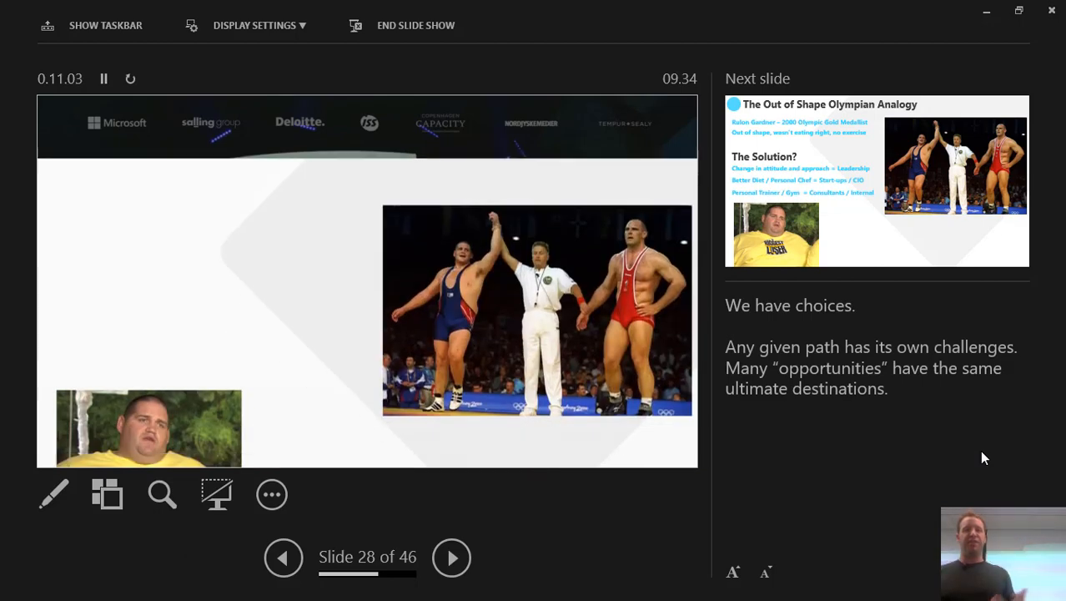
left_click(451, 558)
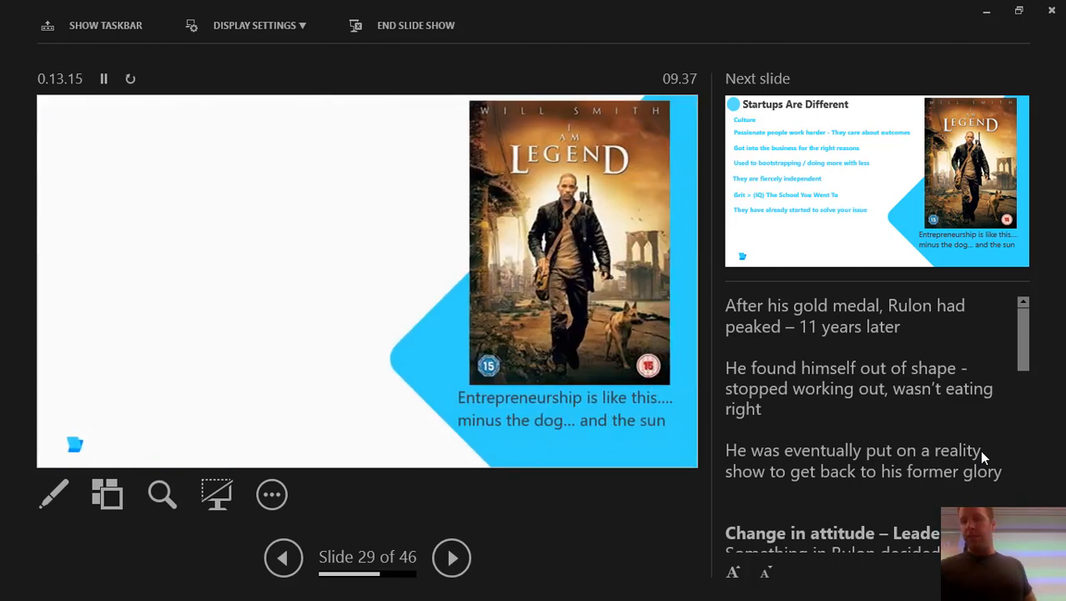
left_click(451, 557)
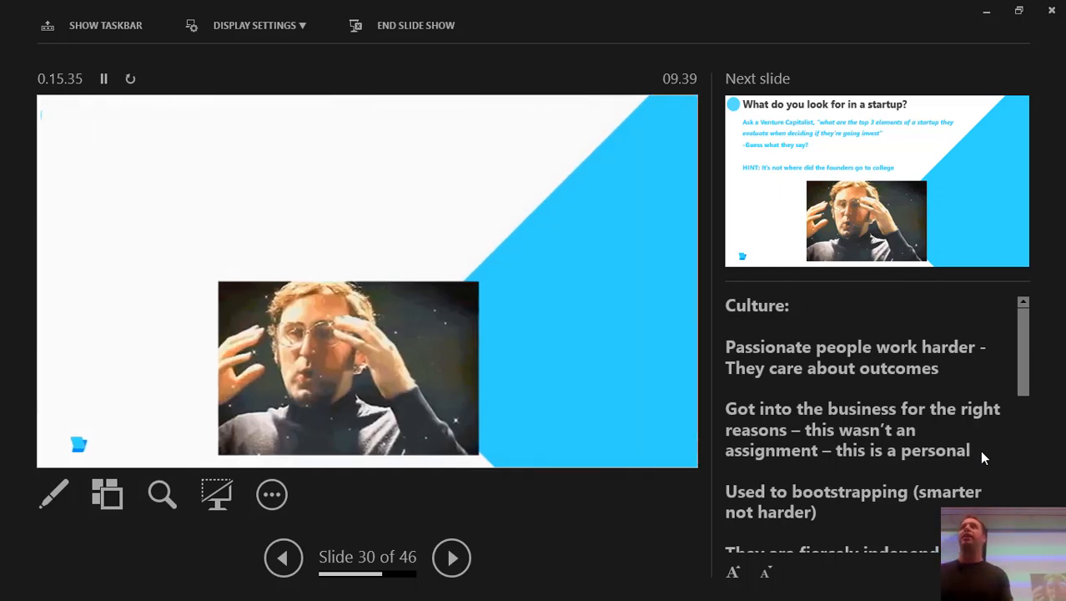
left_click(451, 557)
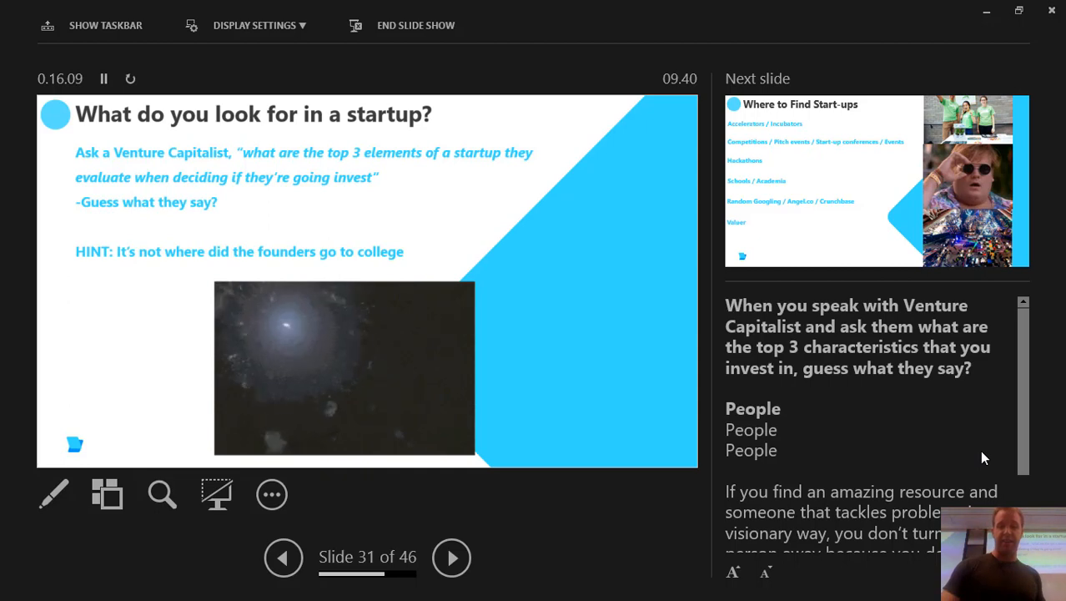
Advance Presenter View to slide 32, 'Where to Find Start-ups'
left_click(451, 557)
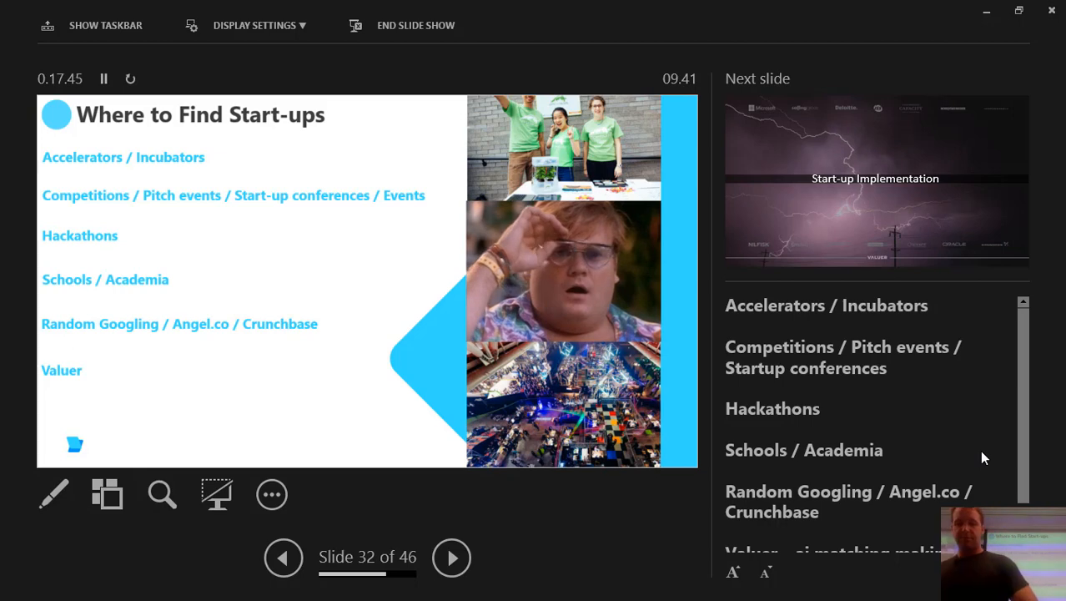
Advance past Innovation Labs and Managing Start-ups to slide 35, 'Failure + Incentives'
left_click(452, 557)
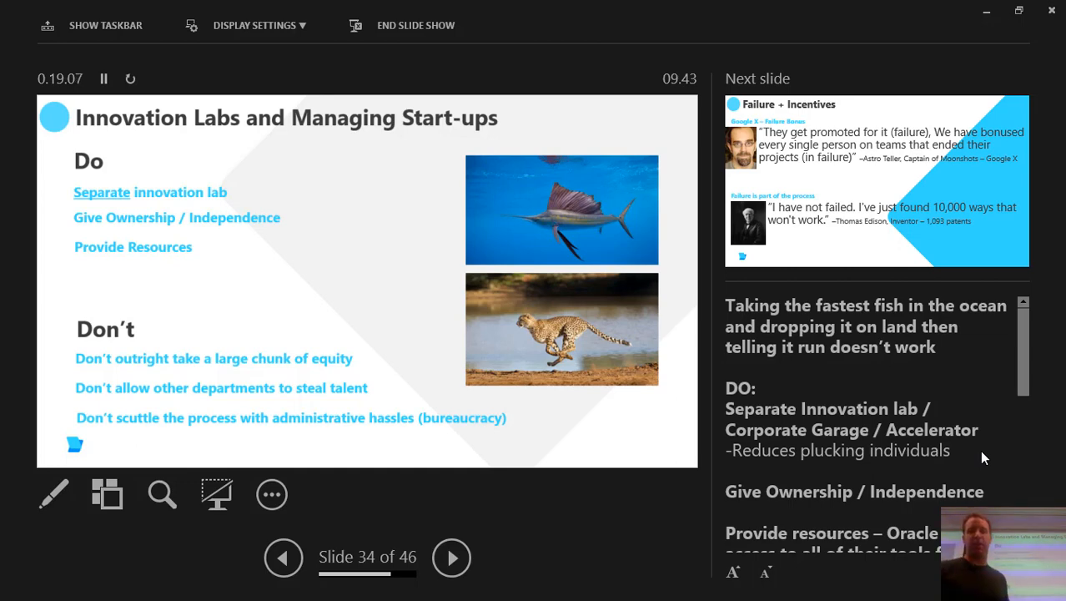
left_click(451, 557)
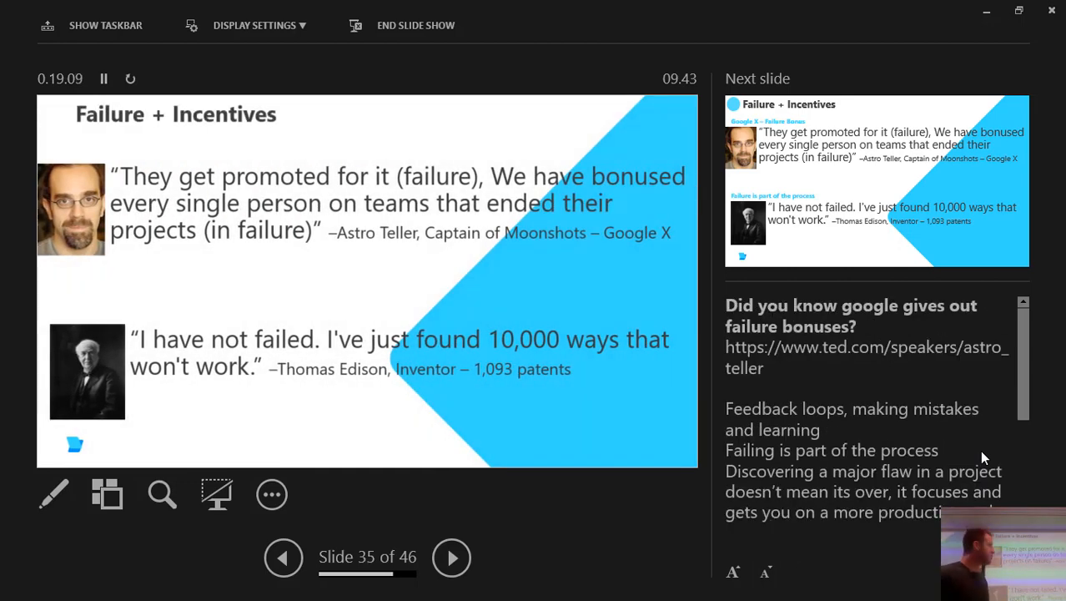